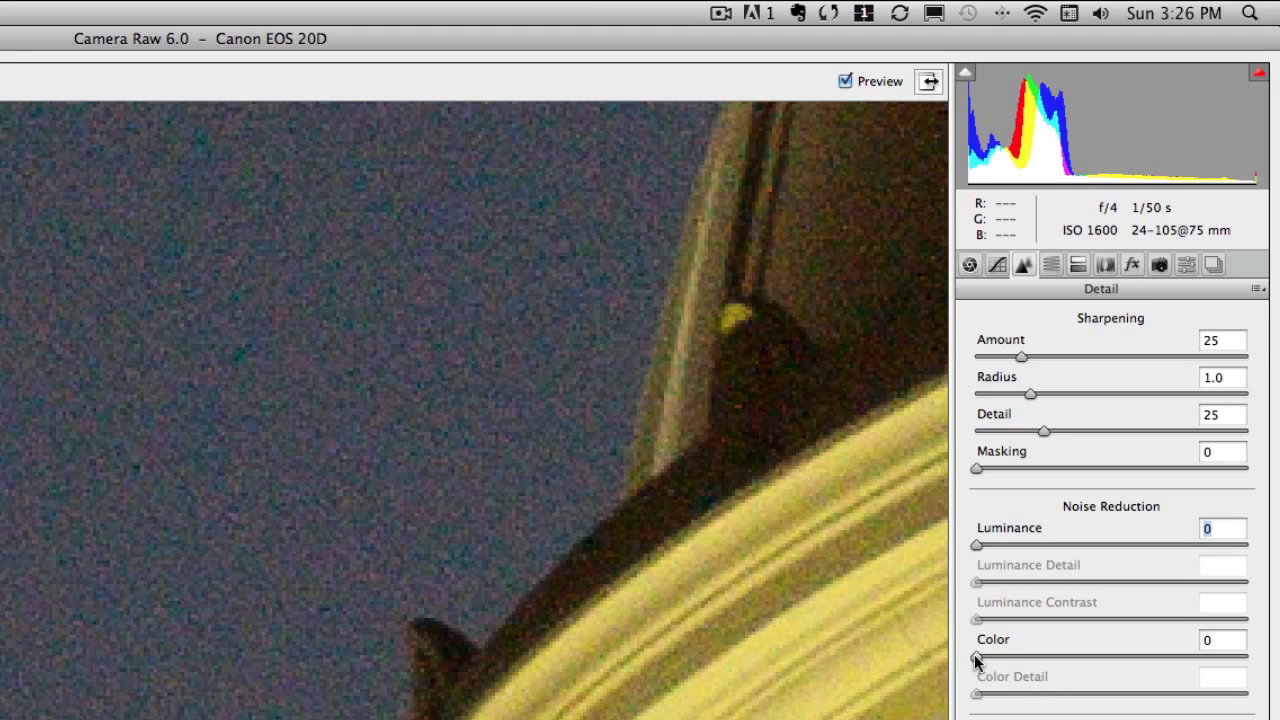
Step: Set noise reduction Color 25, Luminance 50 and Luminance Contrast 18 to smooth the sky
left_click_drag(976, 656, 1046, 656)
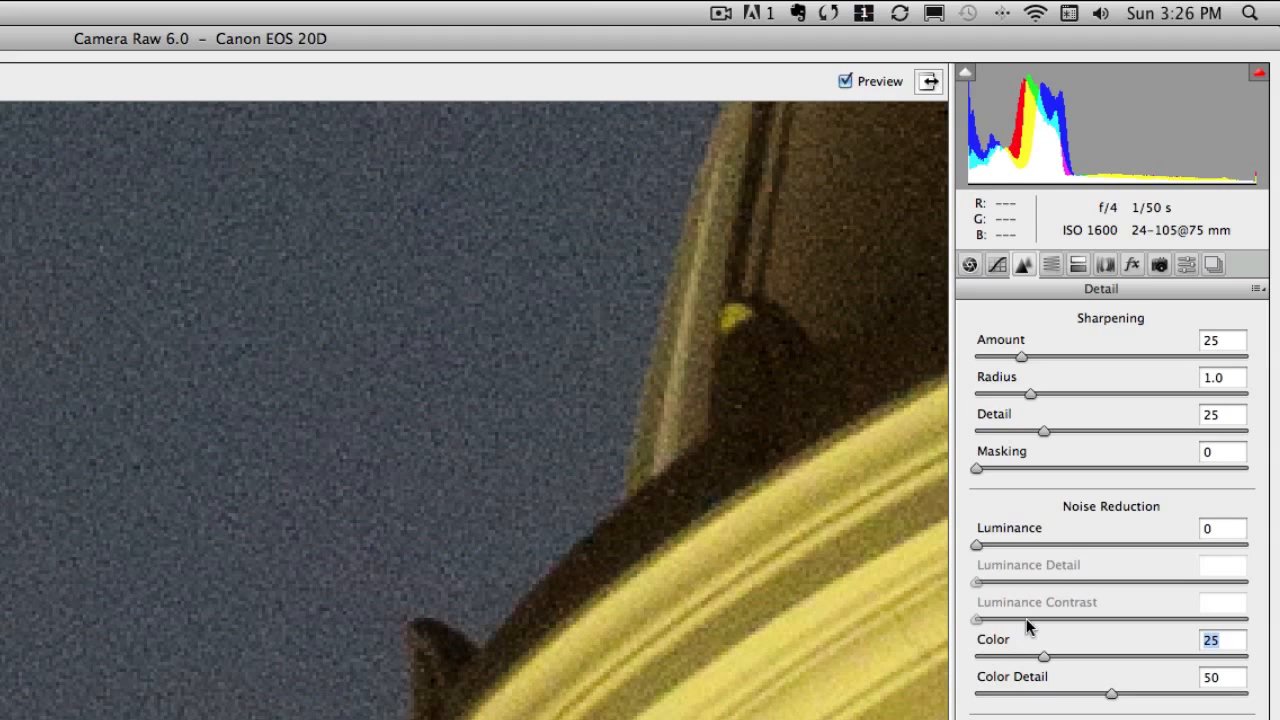
mouse_move(978, 548)
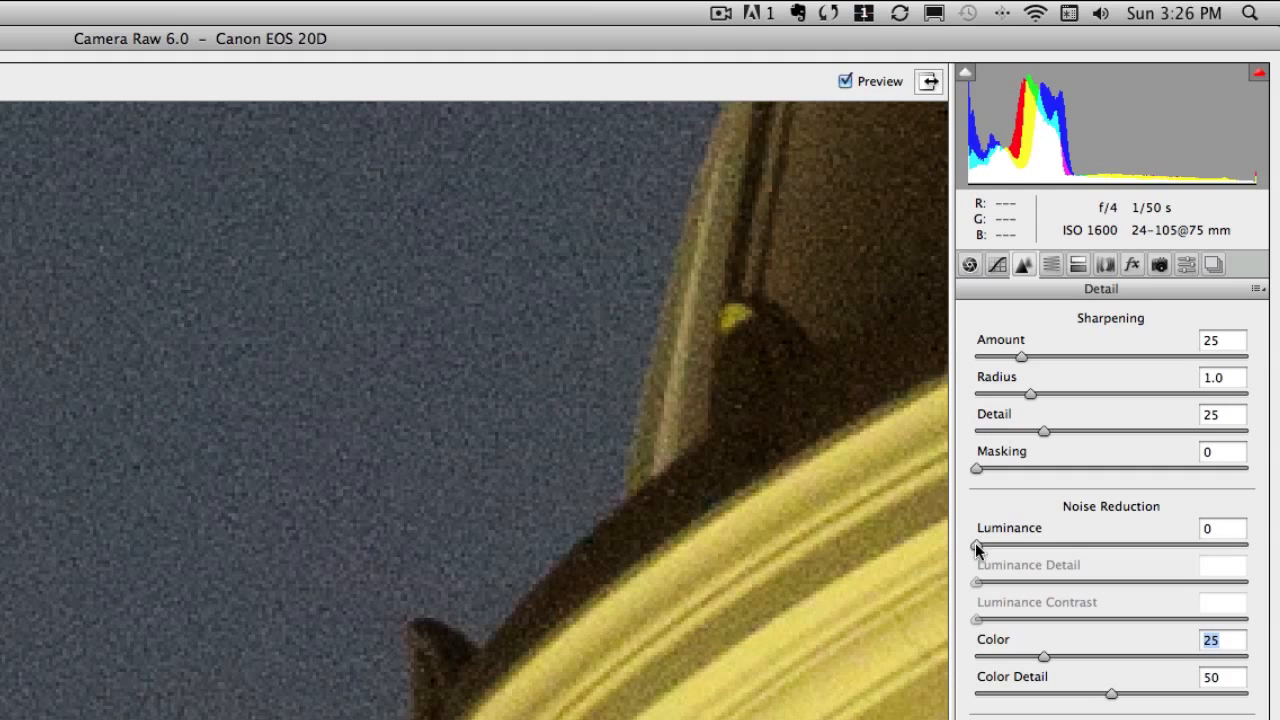
left_click_drag(976, 544, 1056, 544)
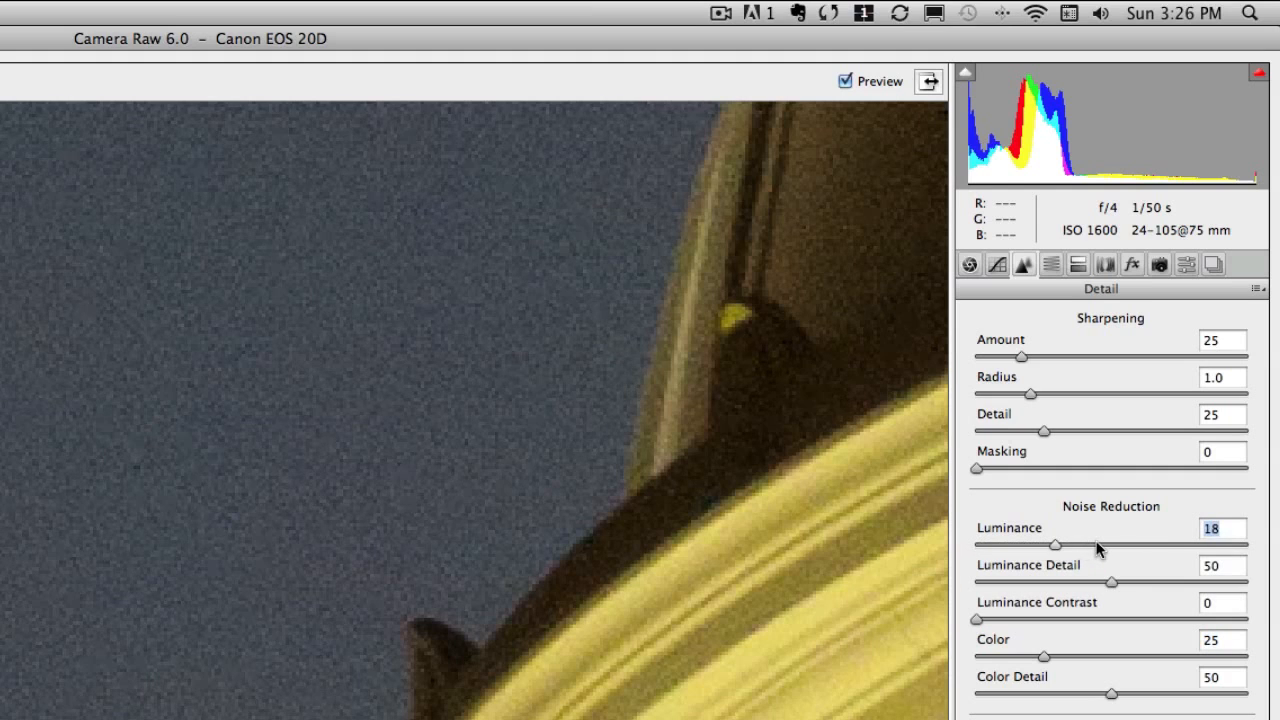
left_click_drag(1056, 544, 1110, 544)
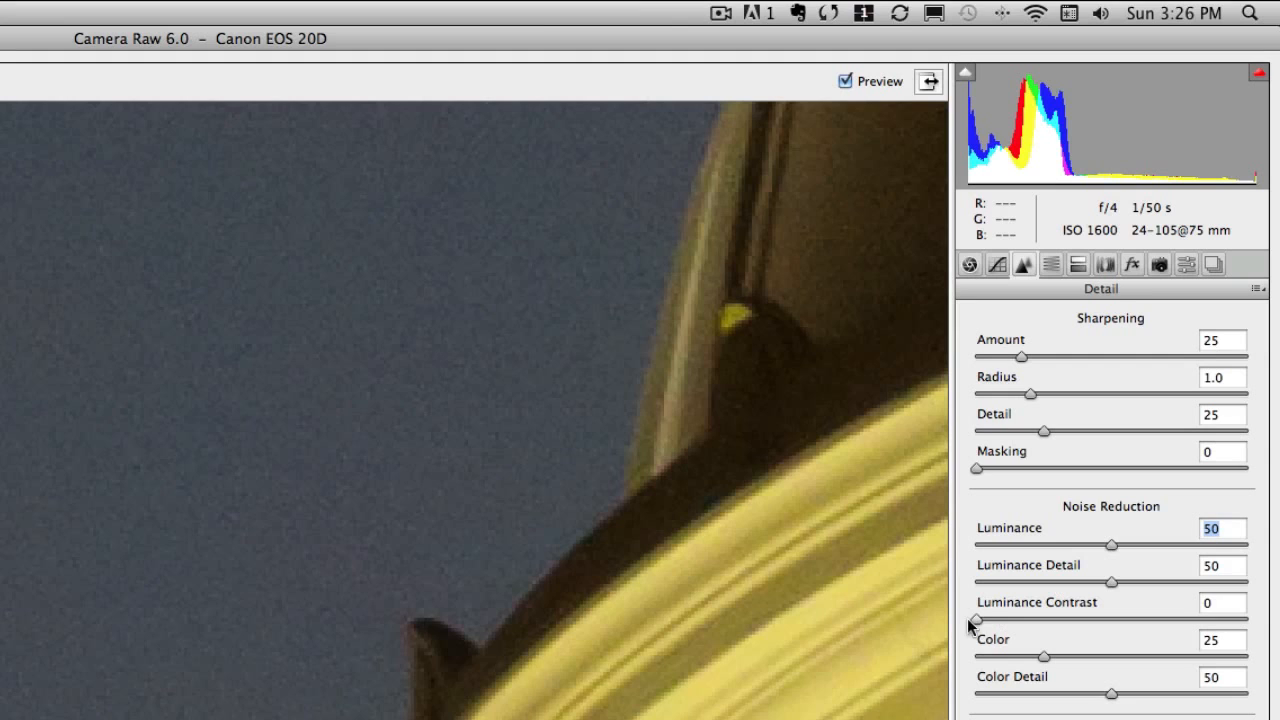
left_click_drag(976, 620, 990, 620)
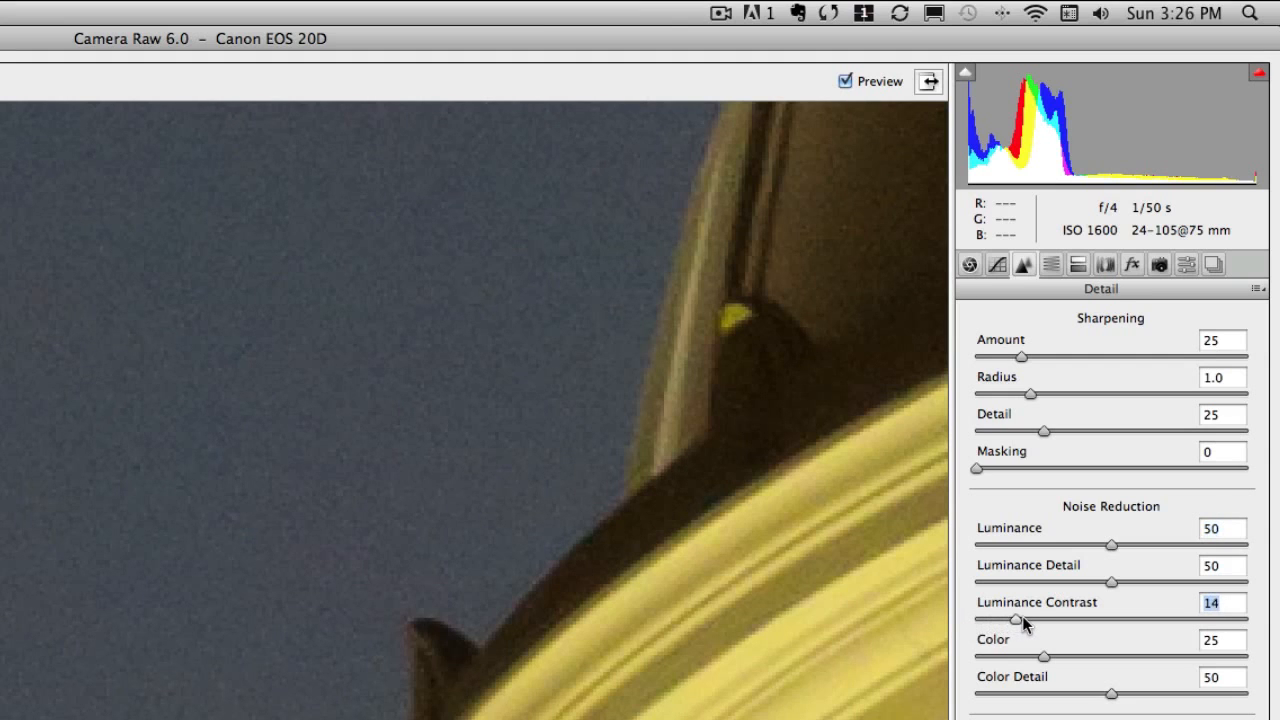
left_click_drag(992, 618, 1030, 618)
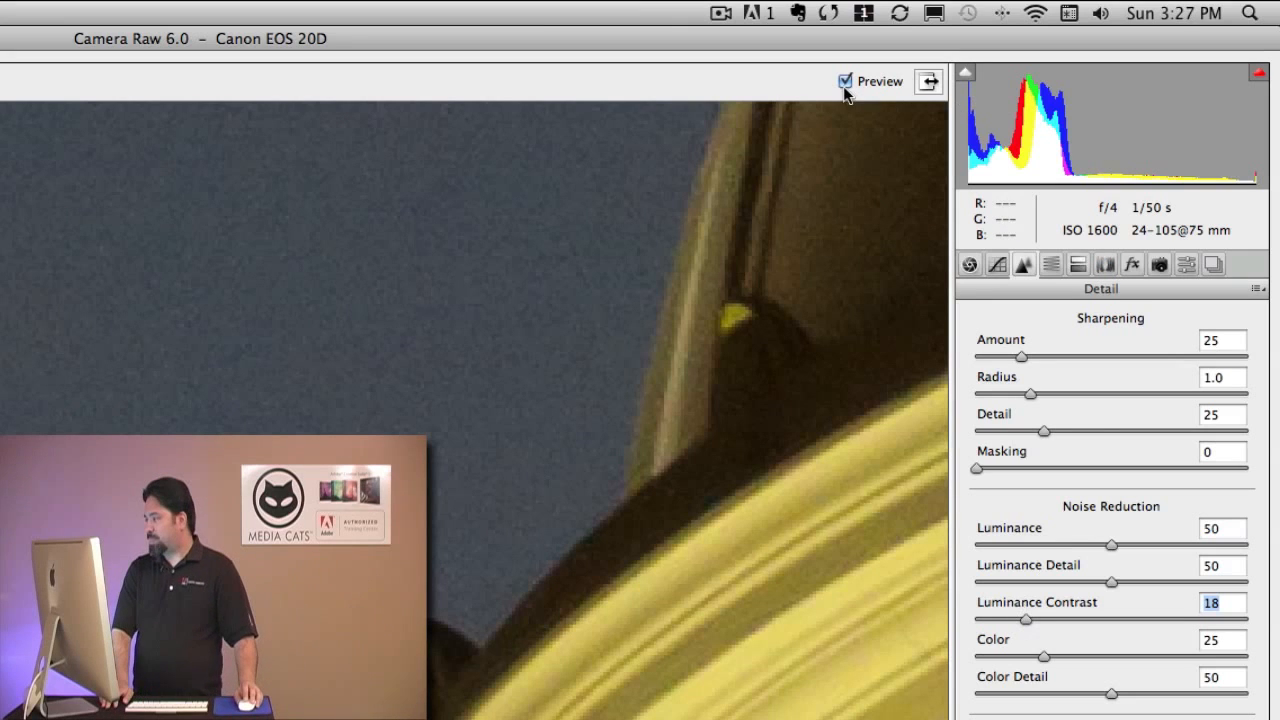
left_click(844, 80)
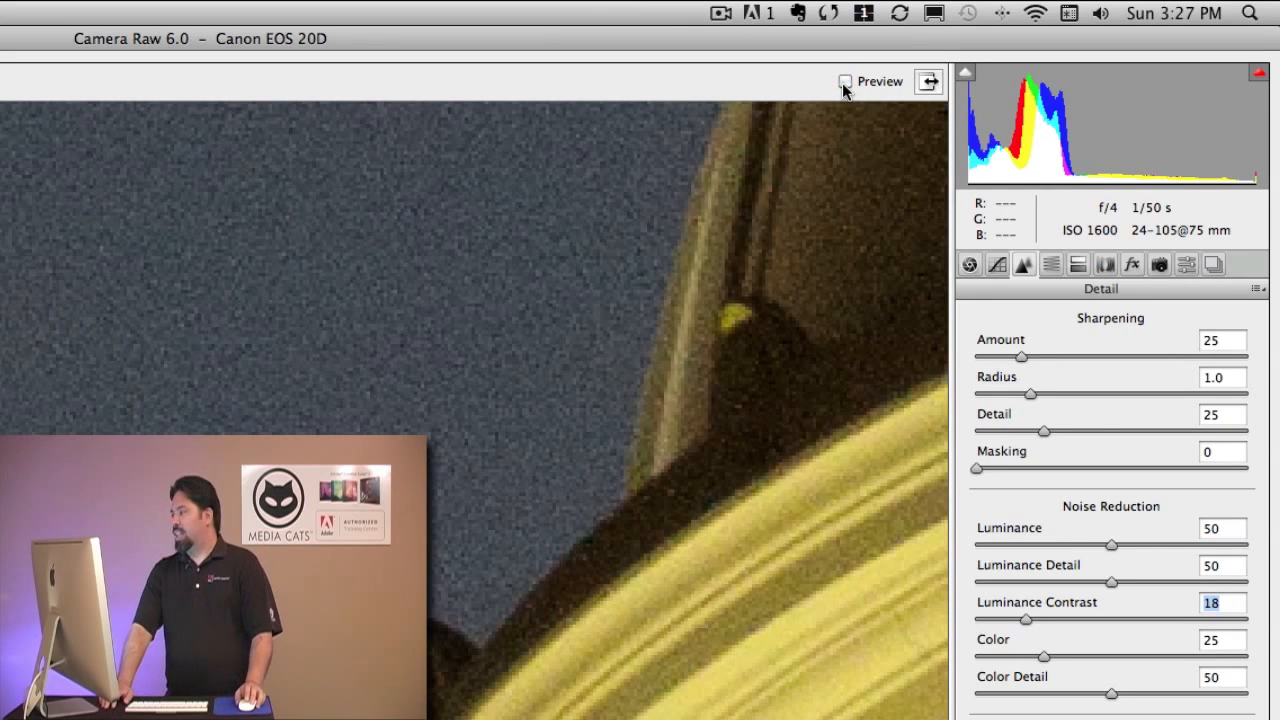
left_click(844, 80)
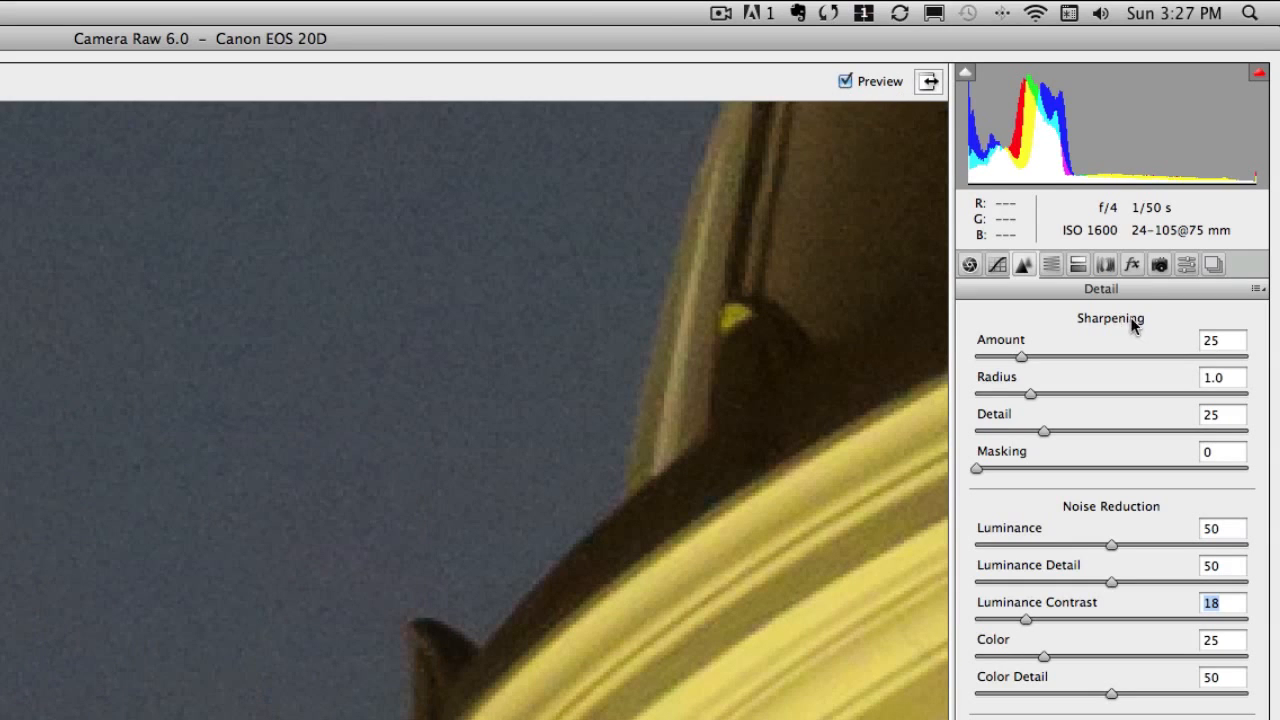
Step: In Effects, raise the Grain Amount to 34 to add film texture
left_click(1132, 264)
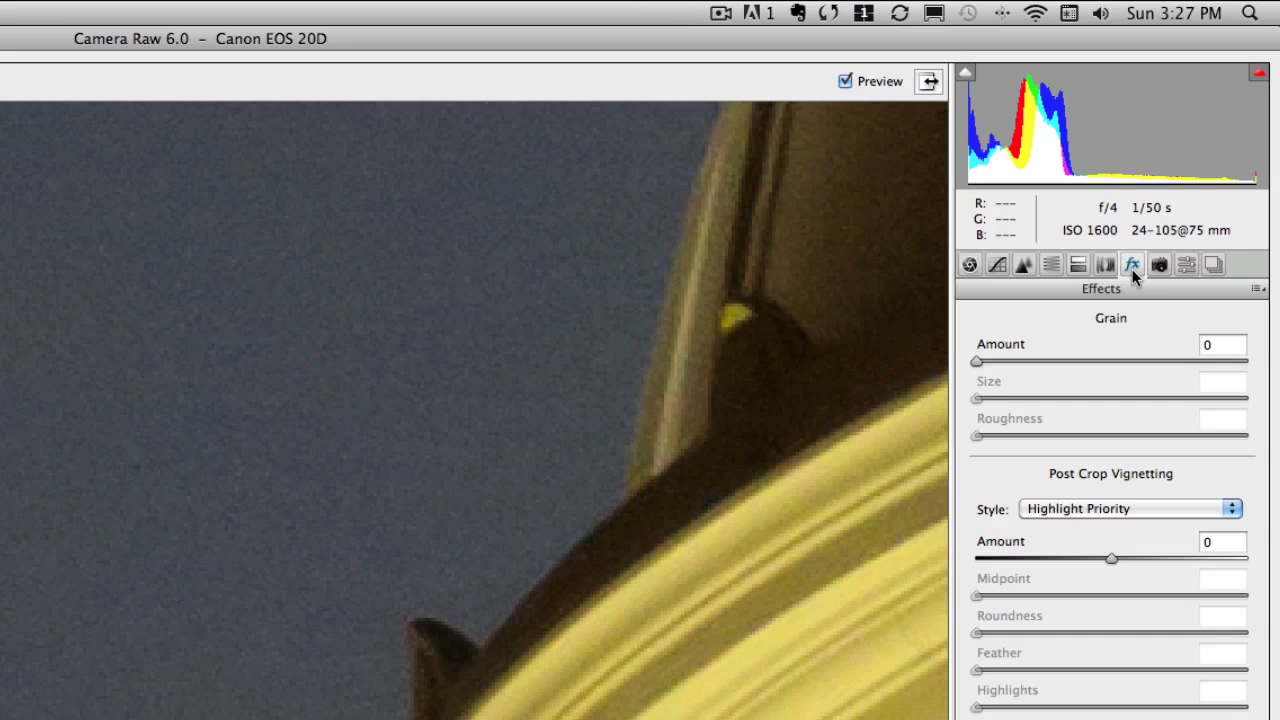
mouse_move(982, 364)
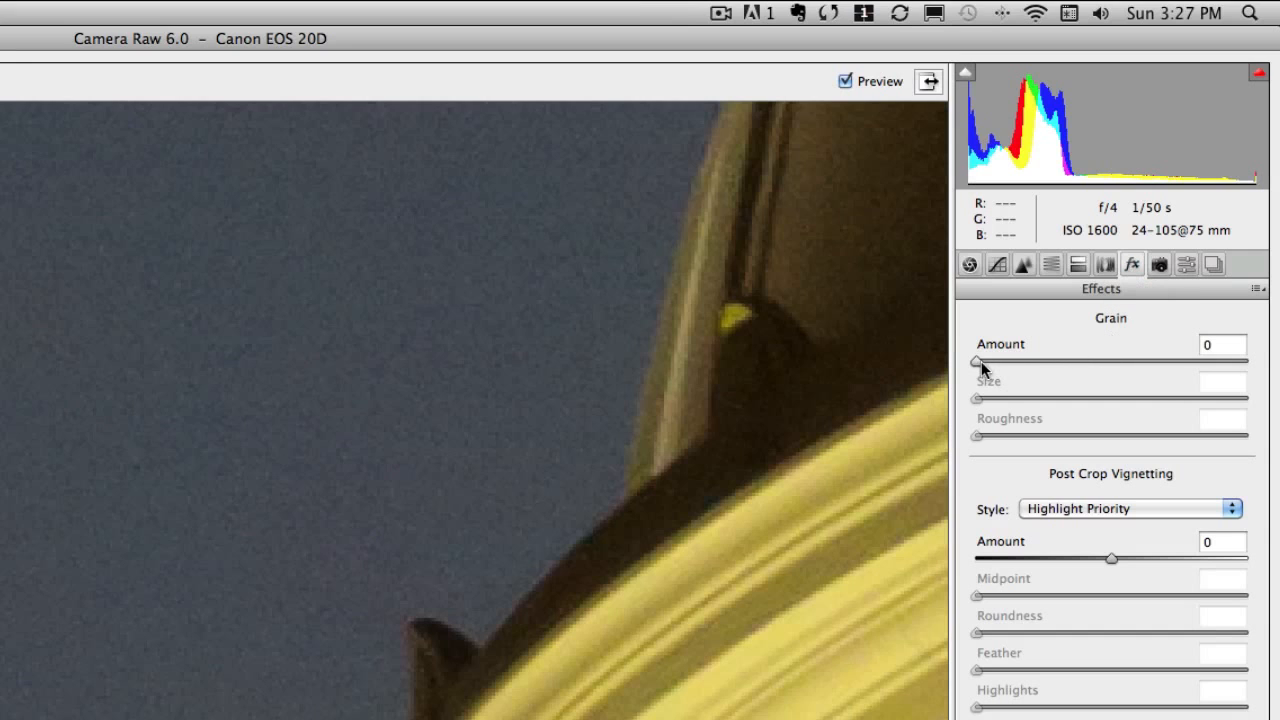
left_click_drag(978, 360, 1016, 360)
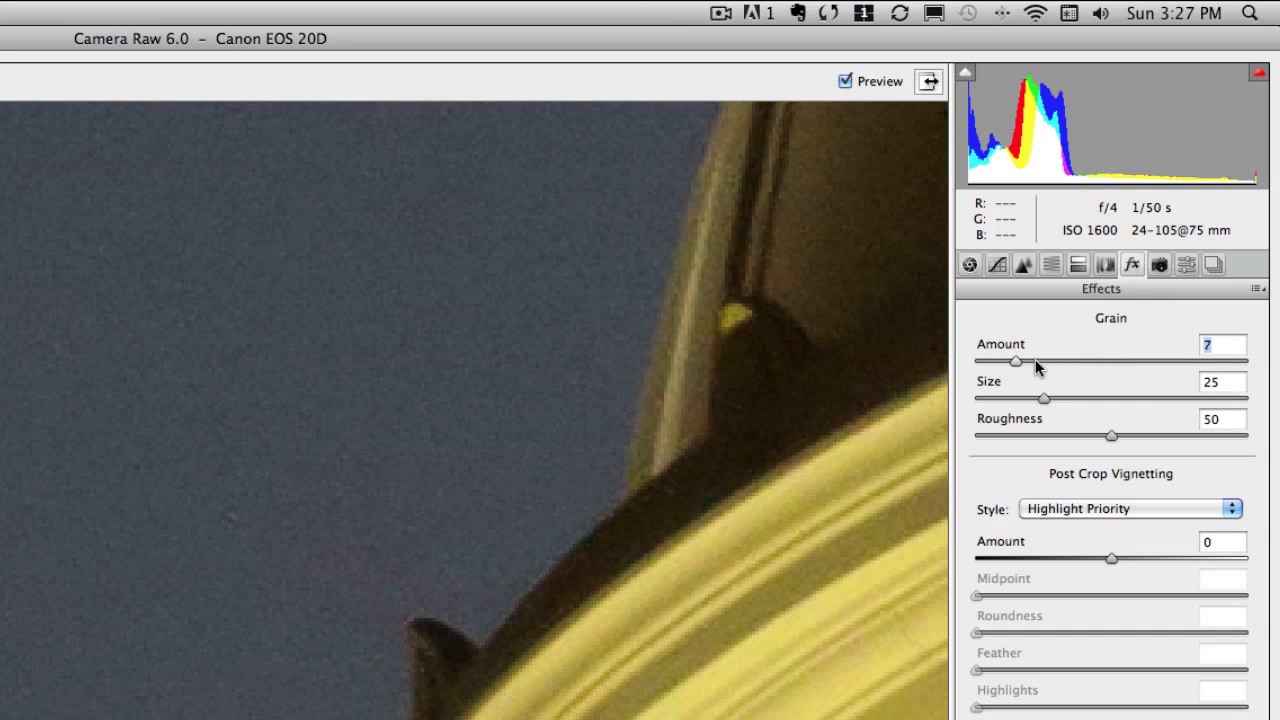
left_click_drag(1018, 360, 1070, 360)
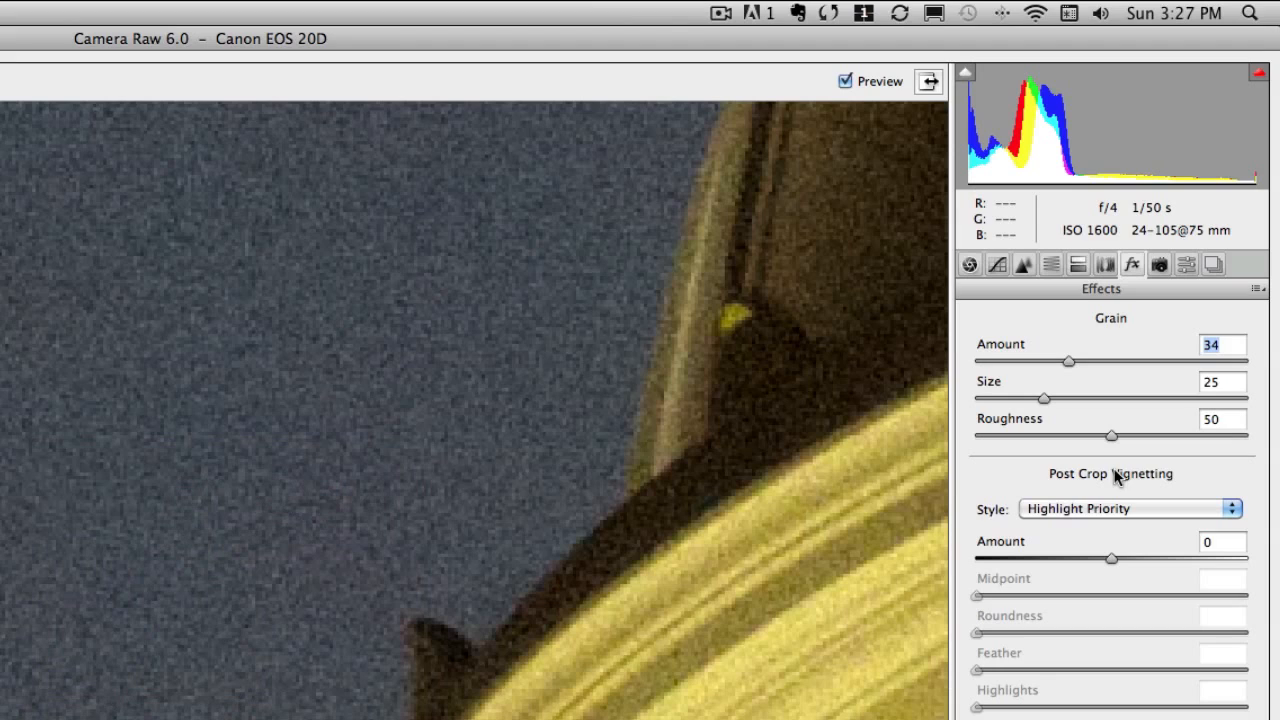
mouse_move(1230, 516)
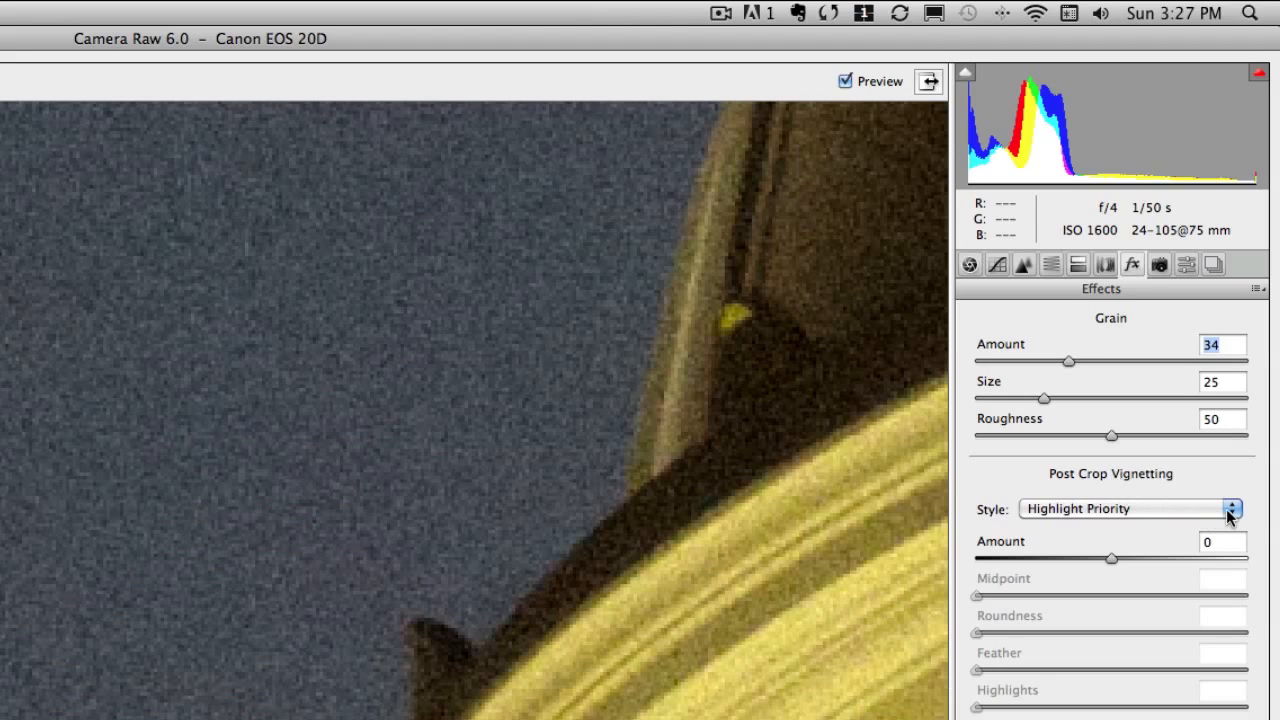
left_click(1232, 508)
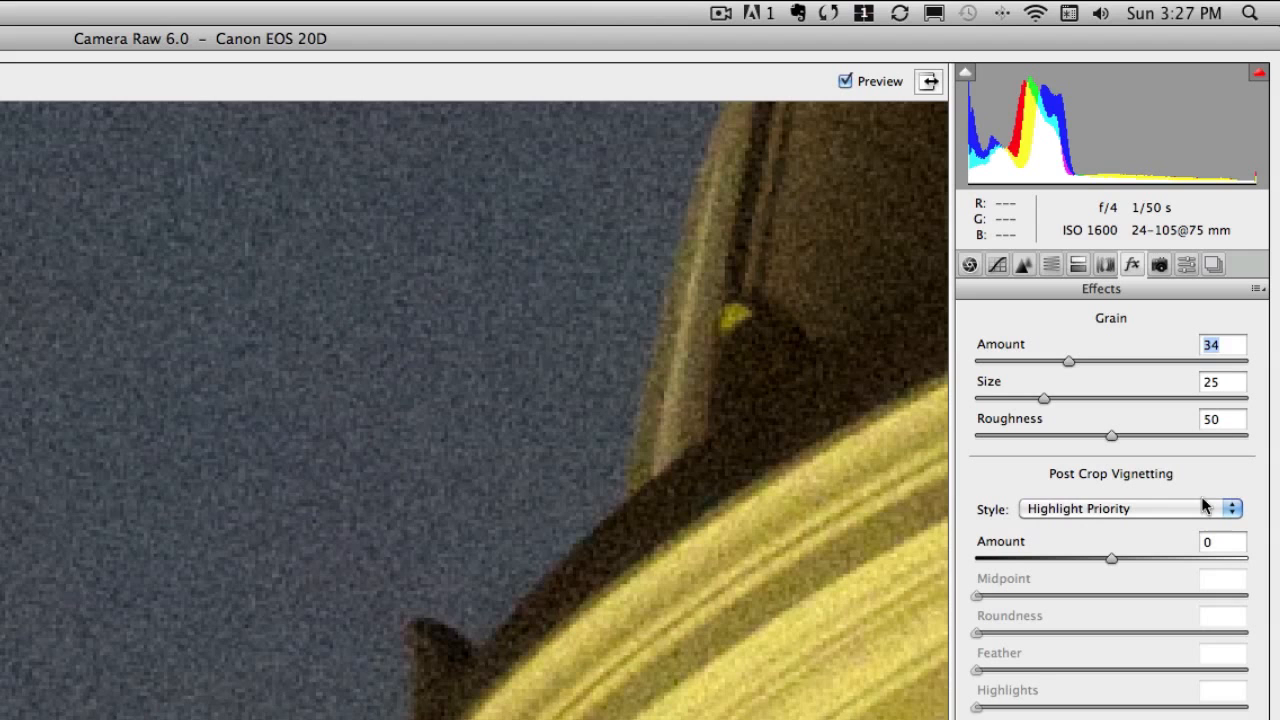
mouse_move(1150, 528)
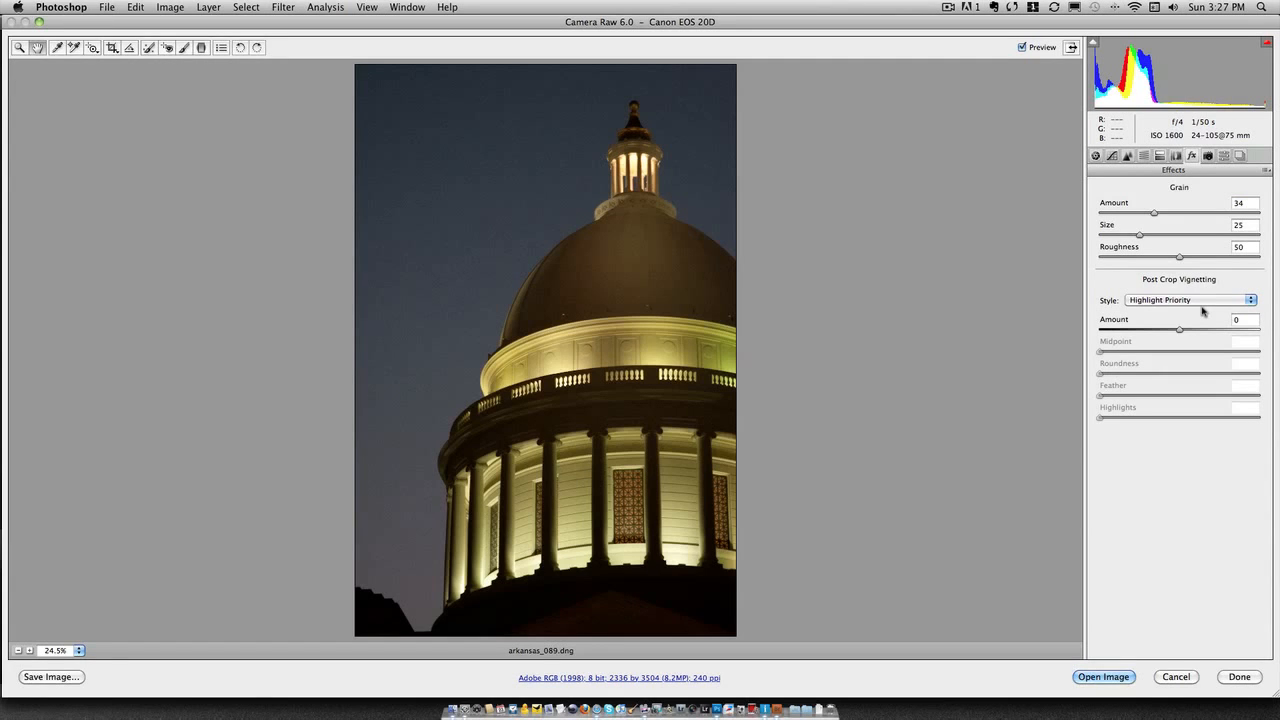
Step: Pull the Post Crop Vignetting Amount negative to darken the edges around the dome
left_click_drag(1178, 328, 1176, 332)
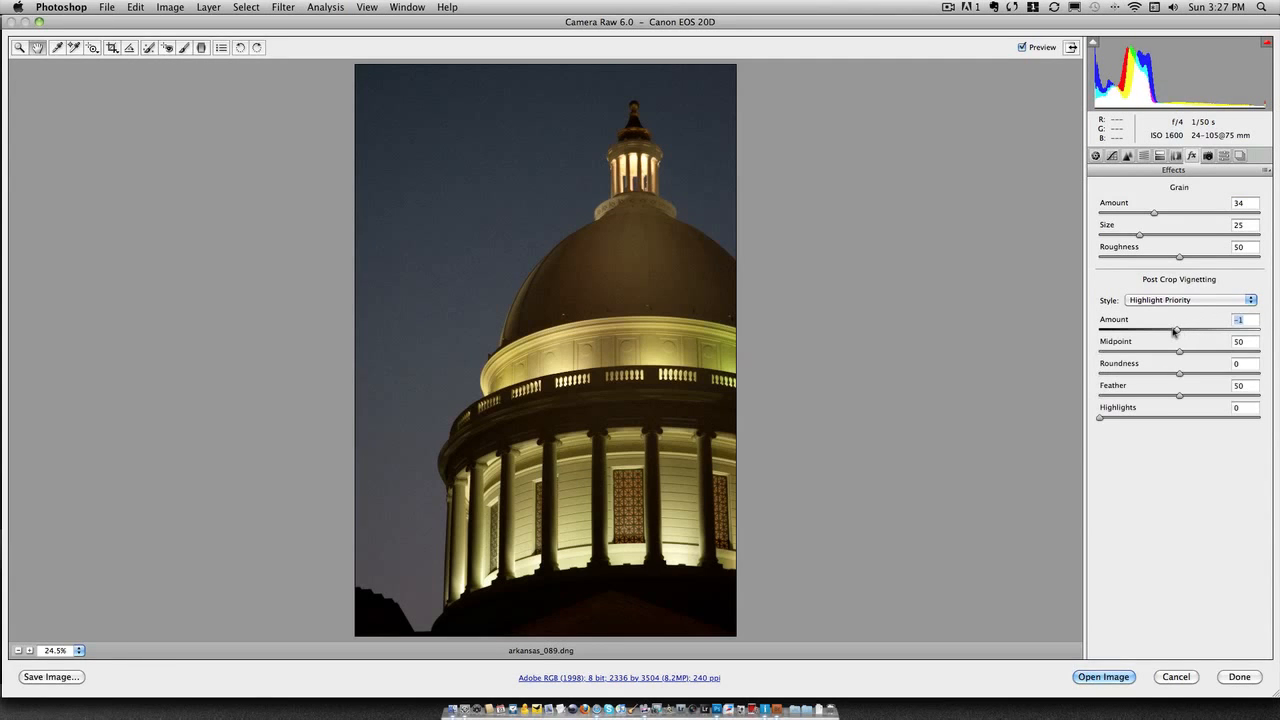
left_click_drag(1176, 332, 1152, 332)
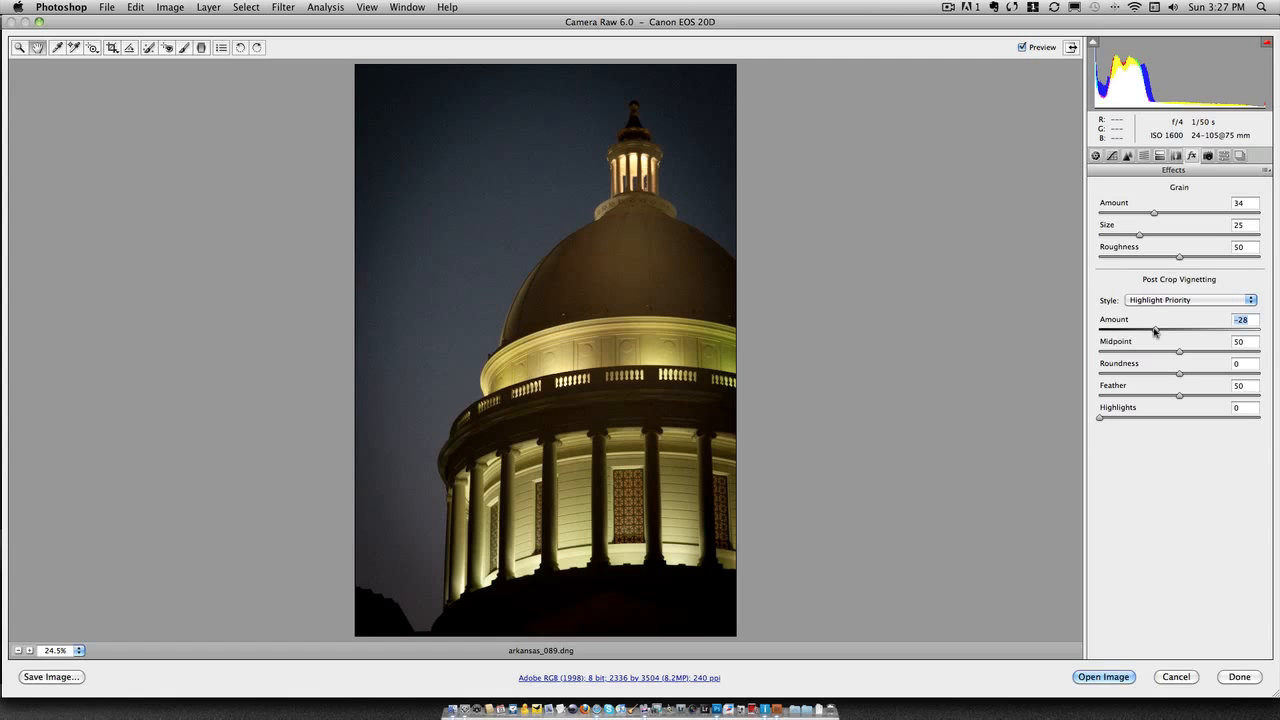
left_click_drag(1156, 330, 1150, 330)
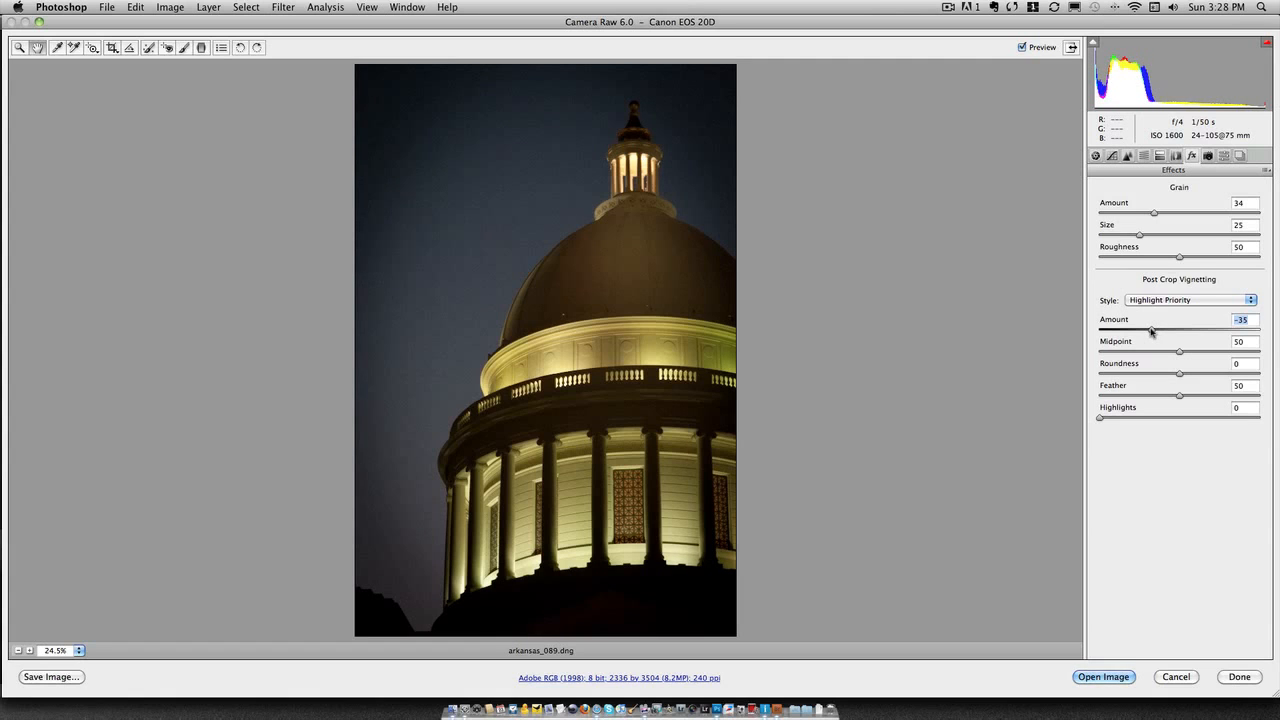